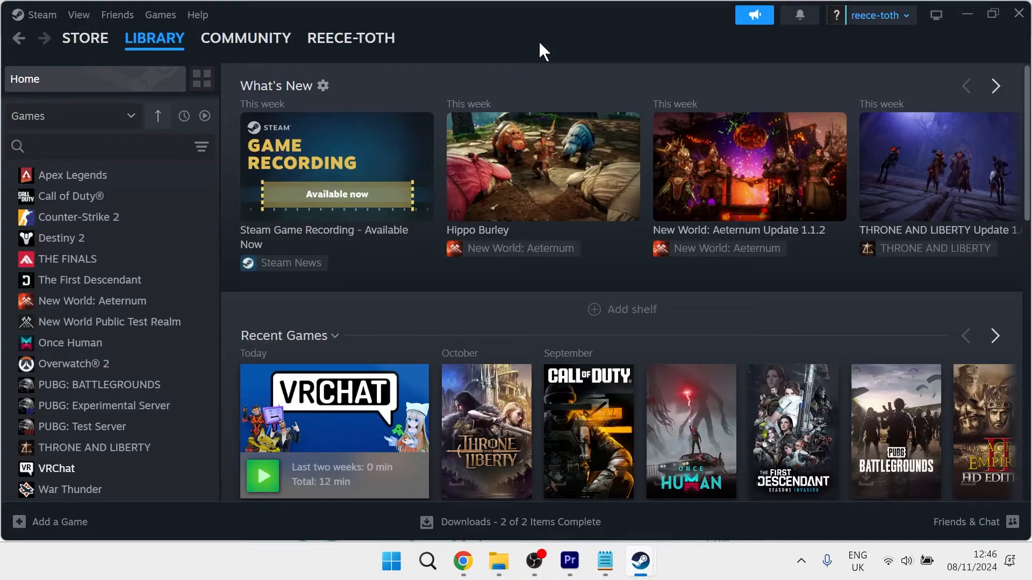
- Verify VRChat's game file integrity from its Installed Files properties
left_click(154, 38)
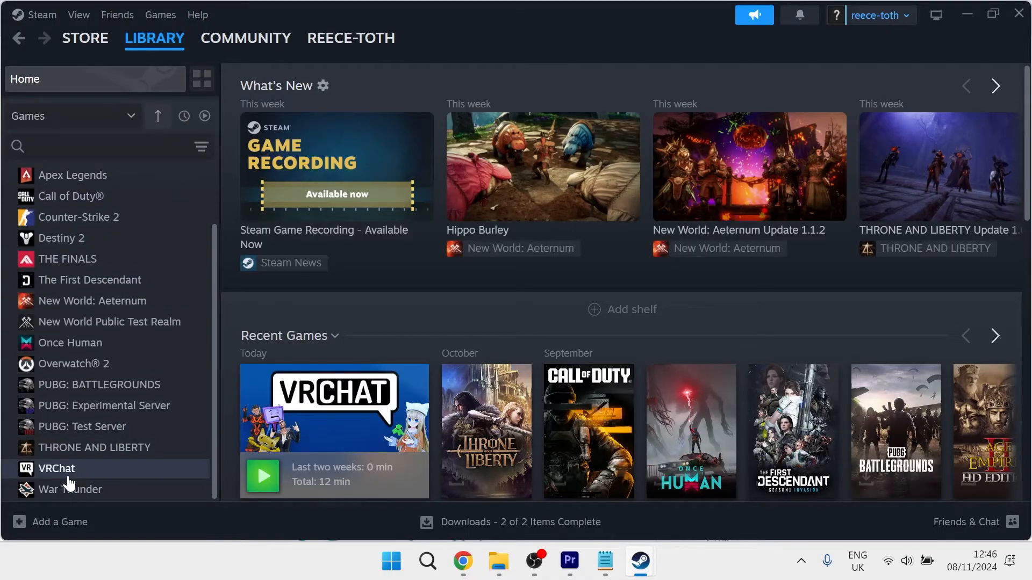
right_click(56, 468)
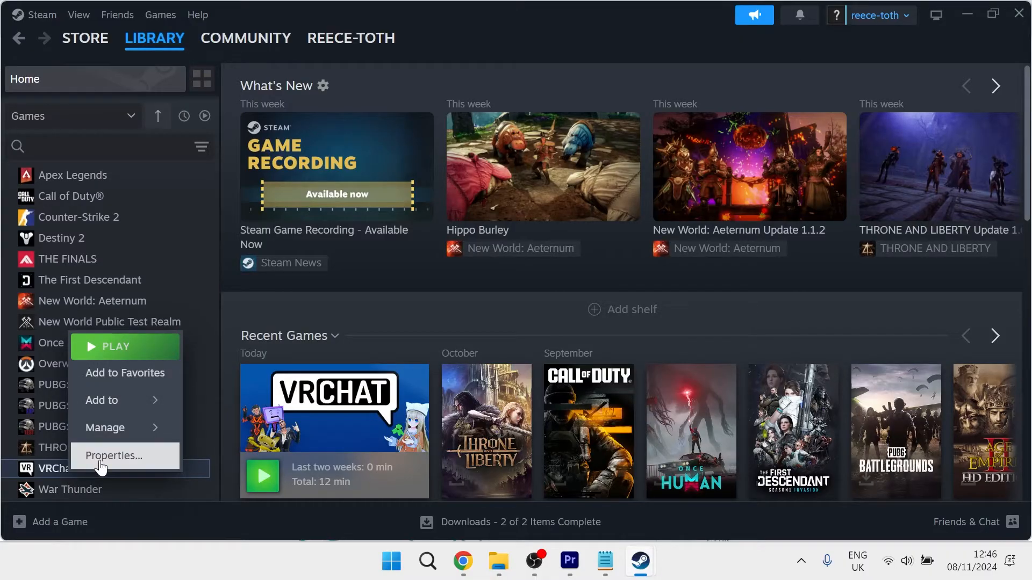
left_click(115, 455)
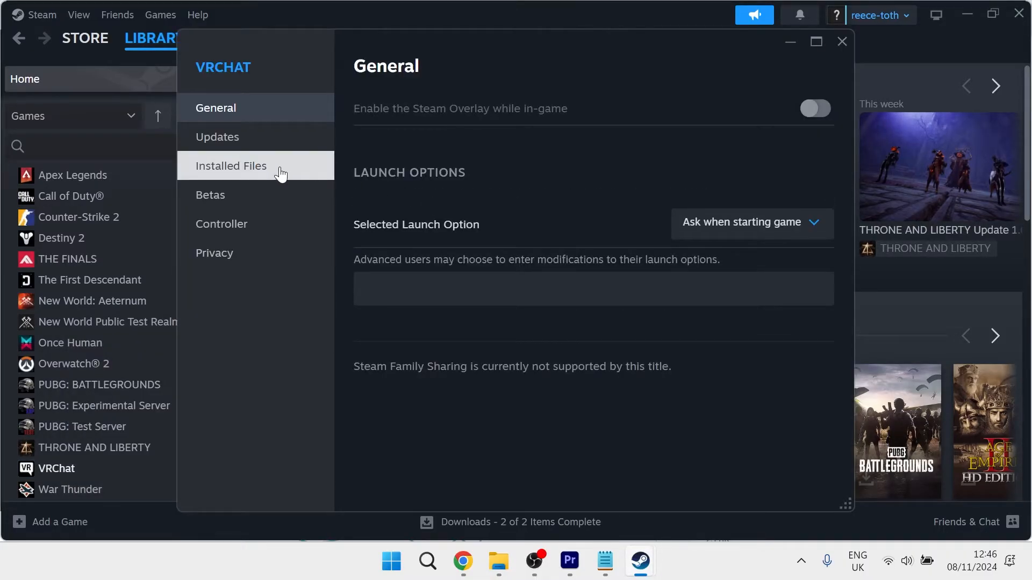
left_click(231, 165)
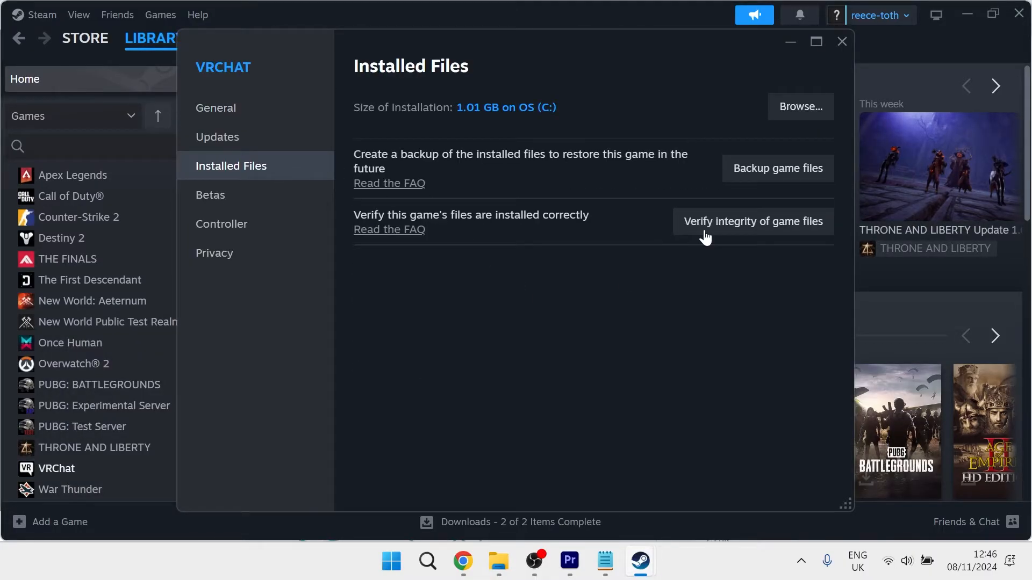
mouse_move(733, 224)
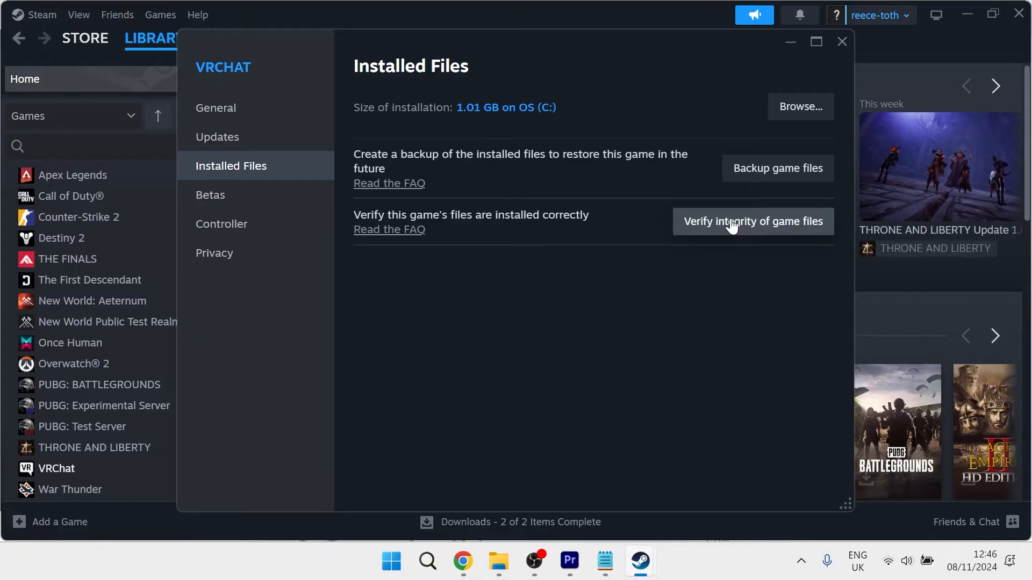
left_click(752, 221)
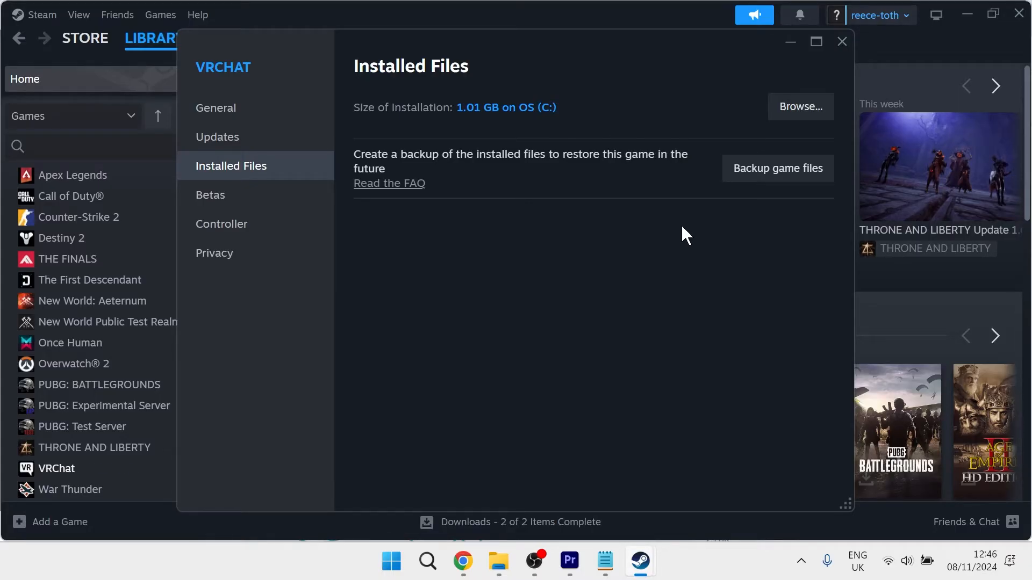
mouse_move(841, 41)
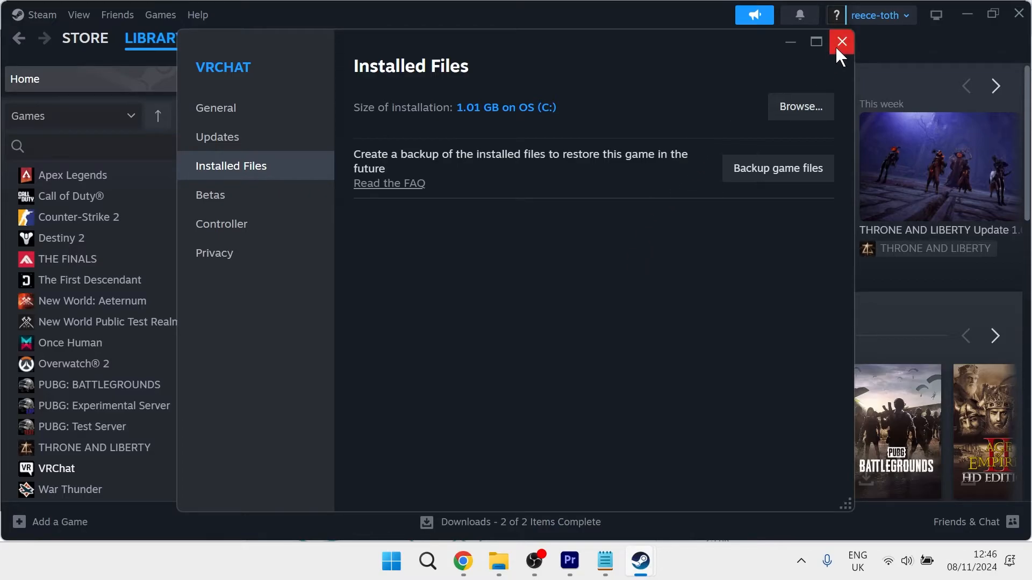
- Clear Steam's download cache under Settings > Downloads and confirm the restart
left_click(841, 41)
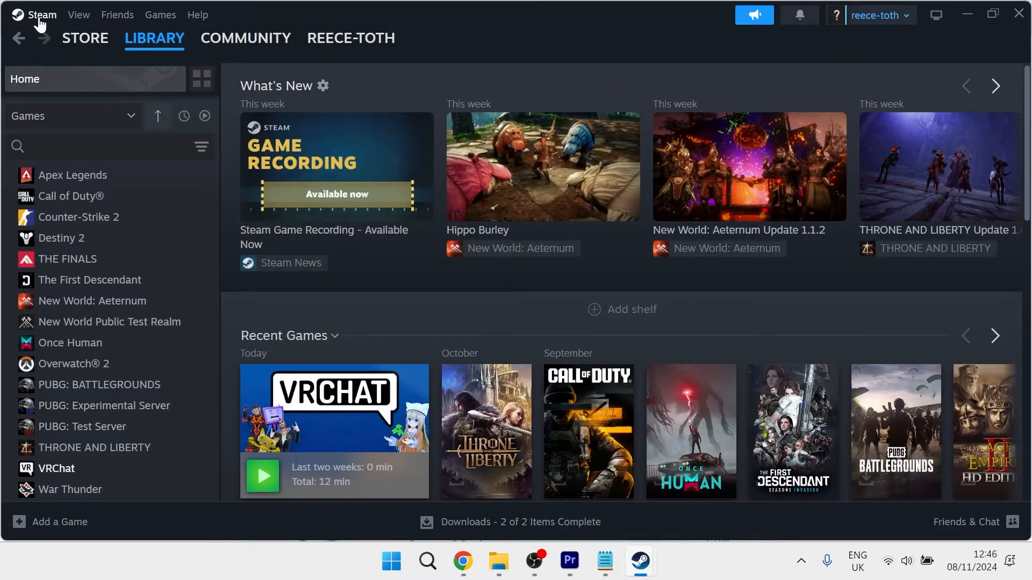
left_click(42, 15)
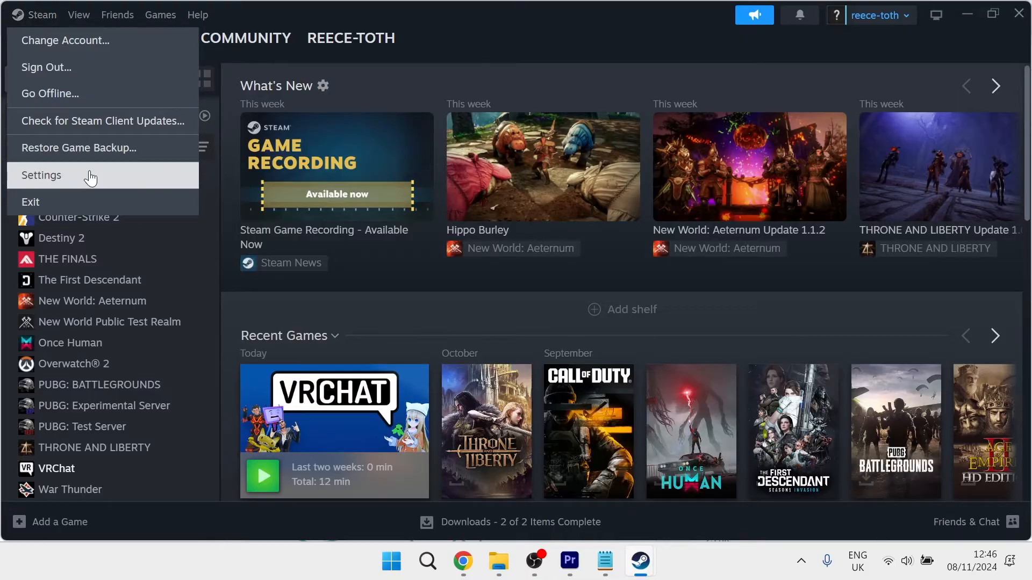
left_click(41, 175)
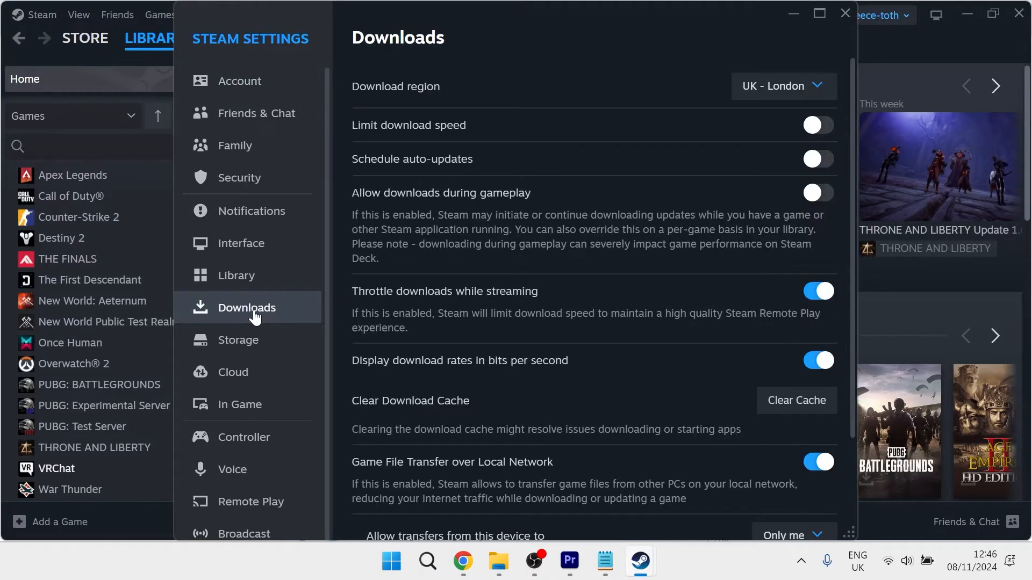
scroll("down", 3)
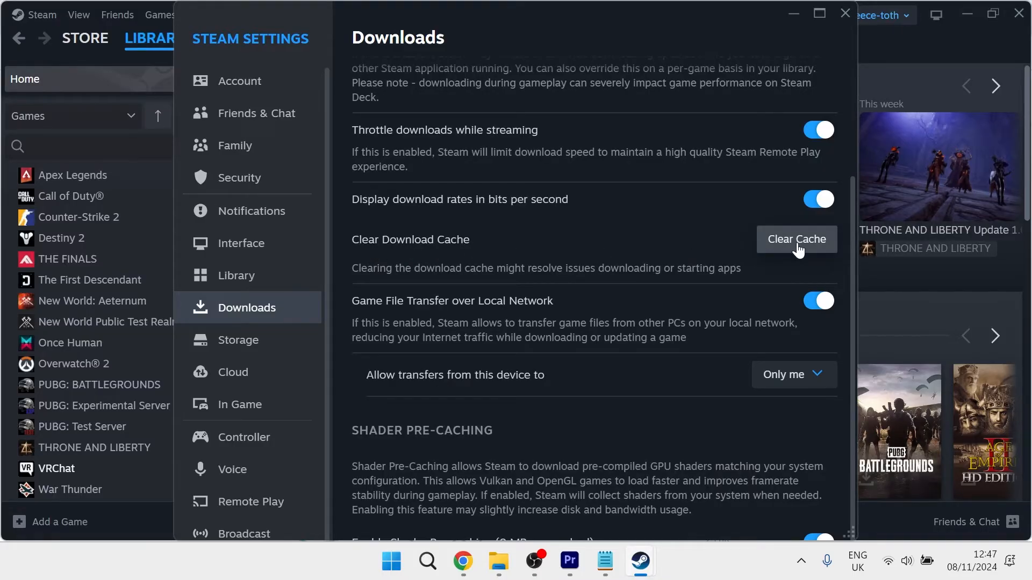
left_click(796, 238)
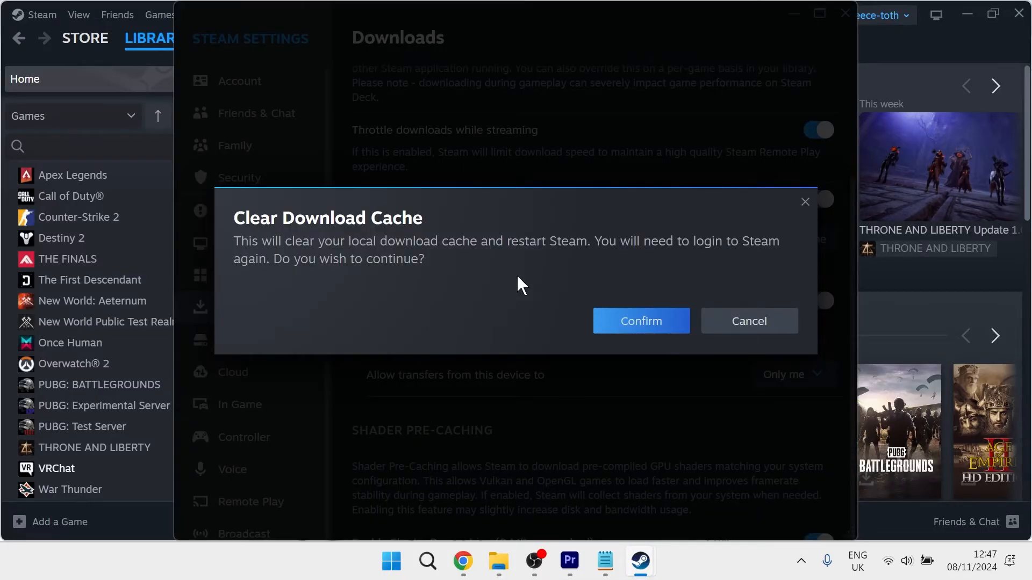
mouse_move(543, 267)
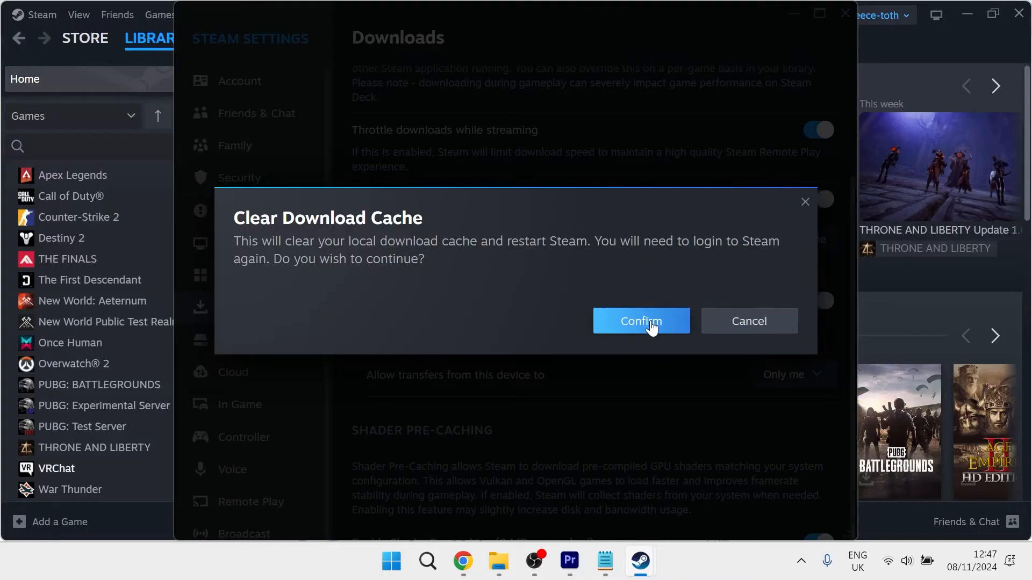
left_click(639, 321)
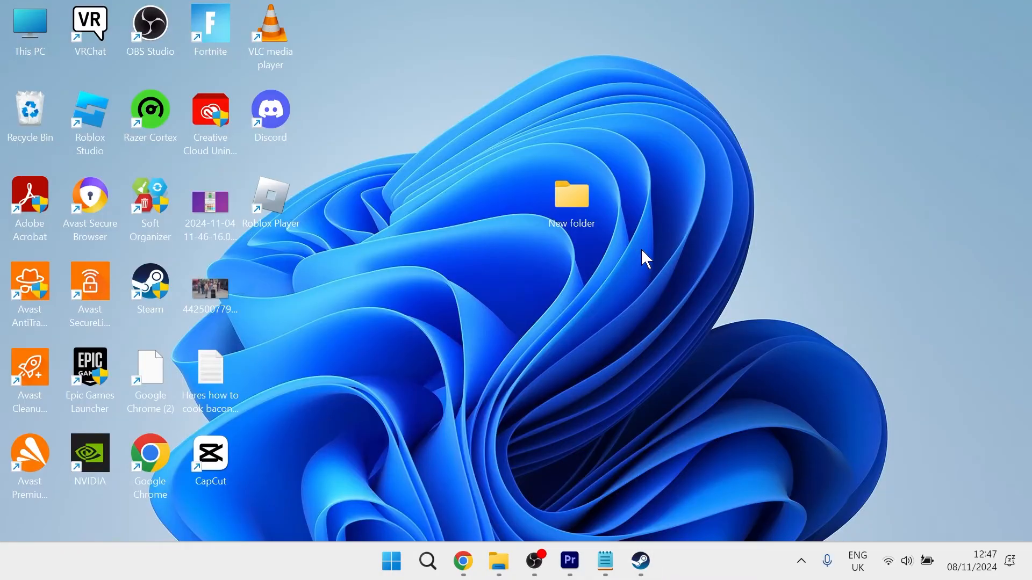
mouse_move(633, 254)
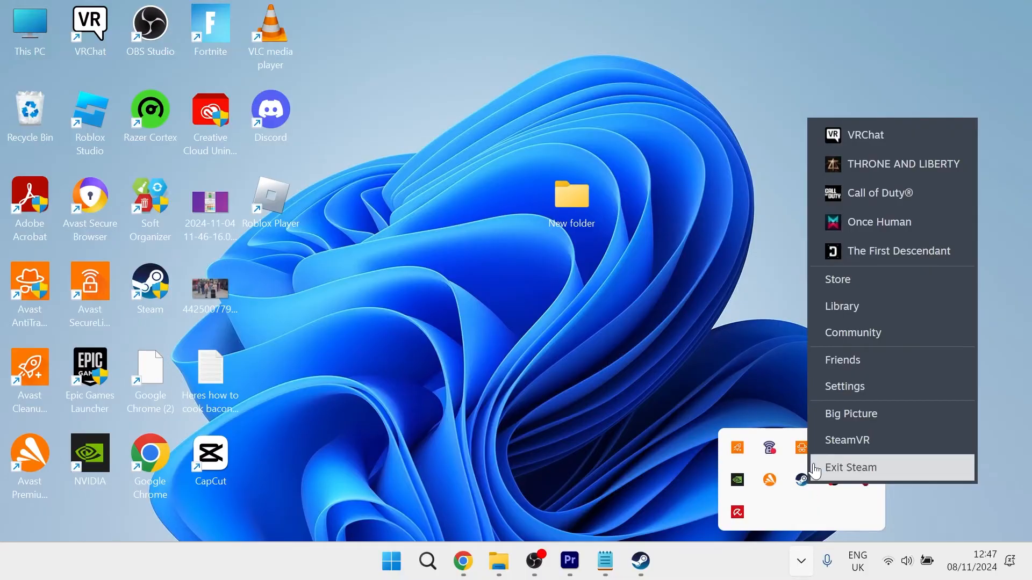
mouse_move(854, 481)
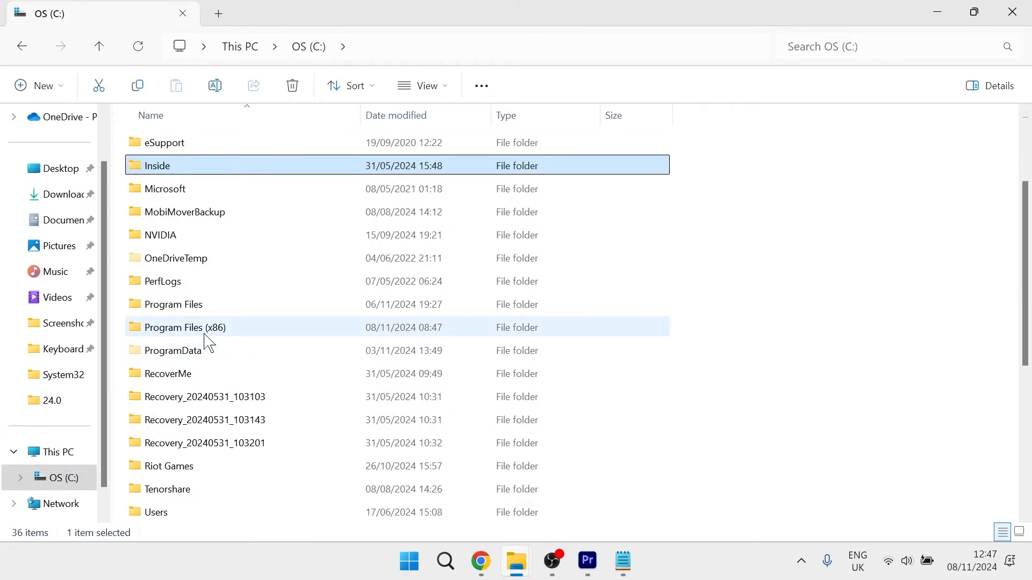
- Rename the 'downloading' folder in Program Files (x86)\Steam\steamapps to 'downloading1'
double_click(184, 327)
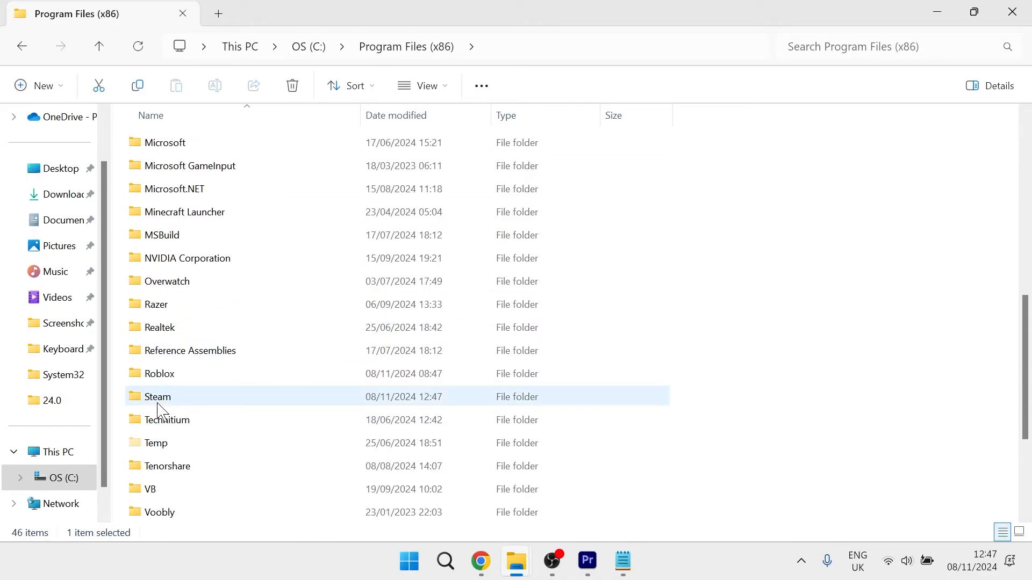
double_click(156, 397)
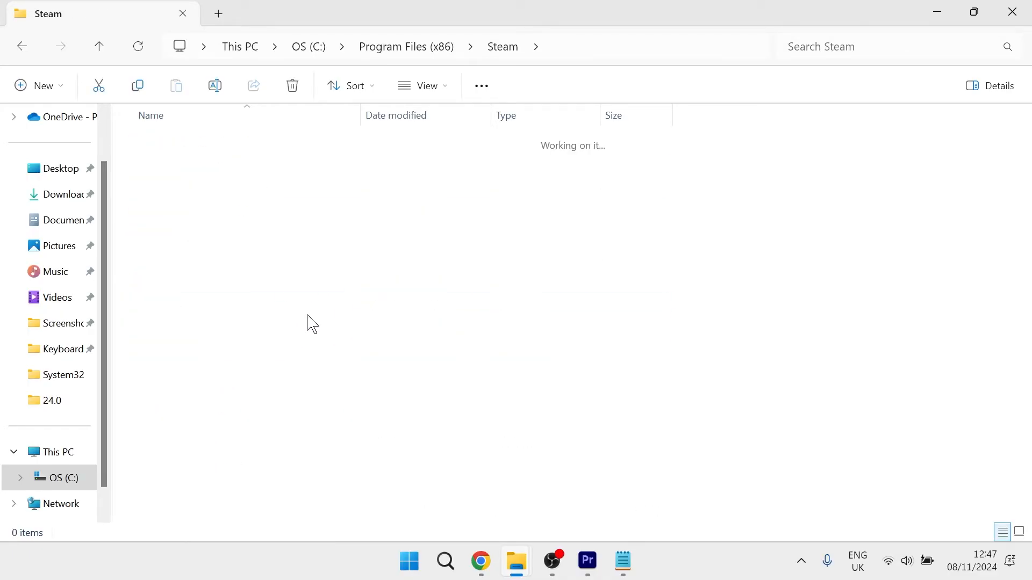
left_click(170, 164)
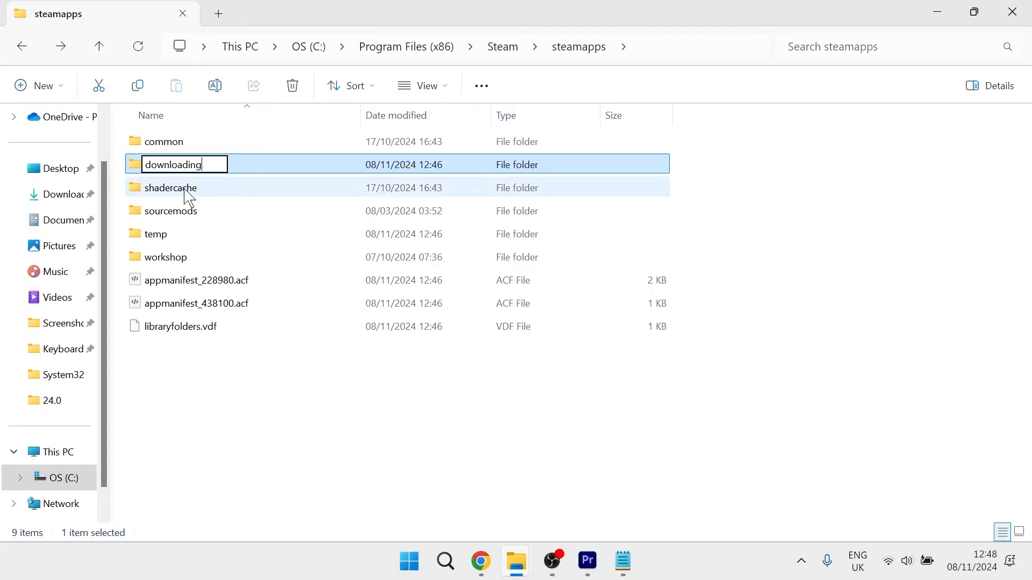
type("1")
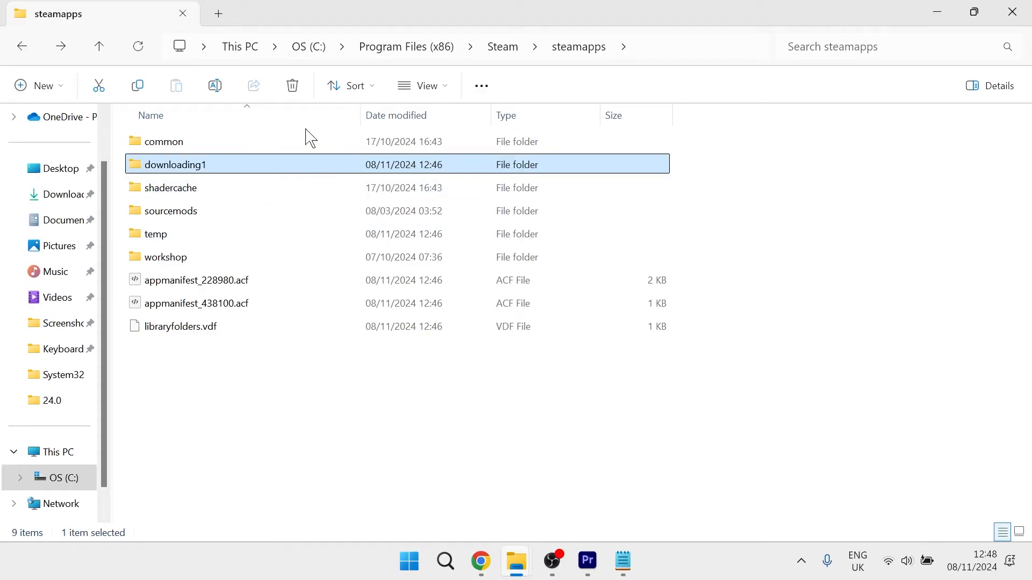
- Search for and open the Windows Defender Firewall control panel
left_click(408, 561)
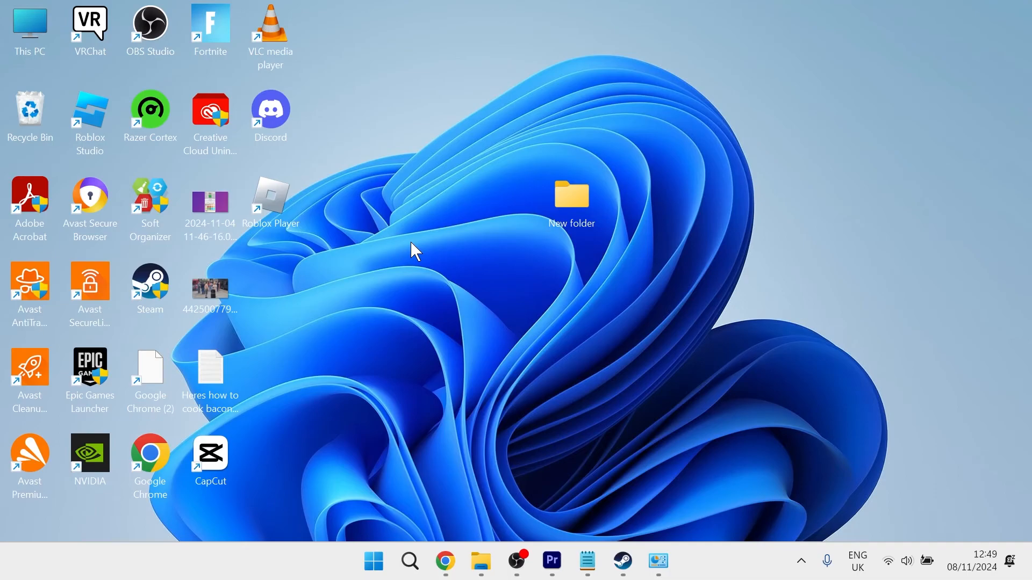
type("windows Defender Firewall")
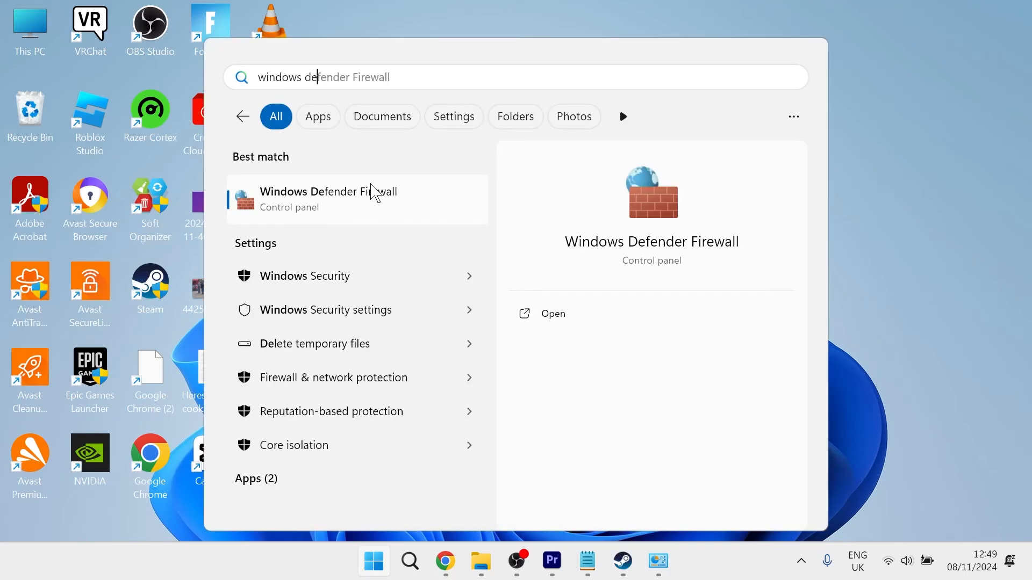
left_click(328, 198)
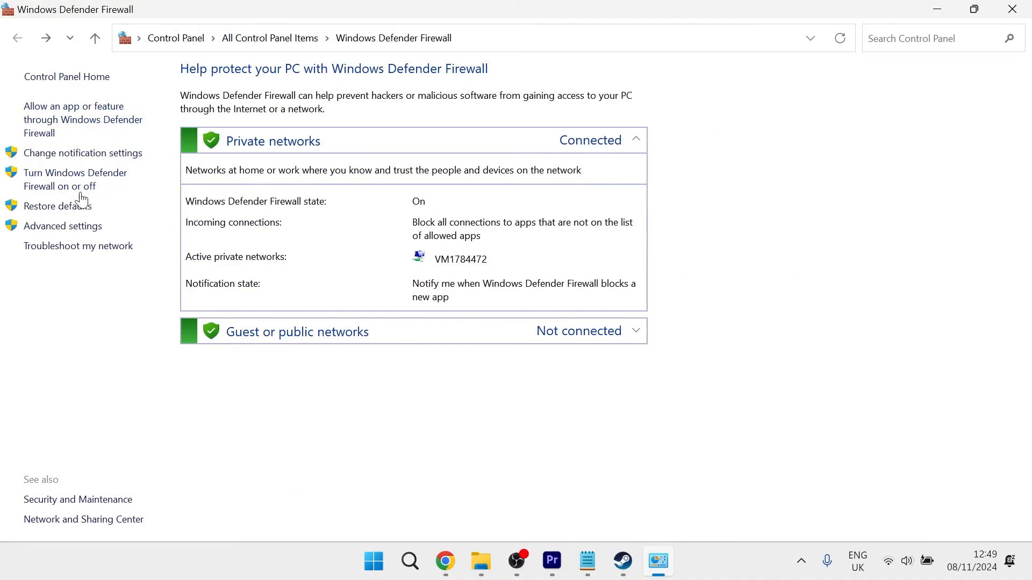
mouse_move(75, 179)
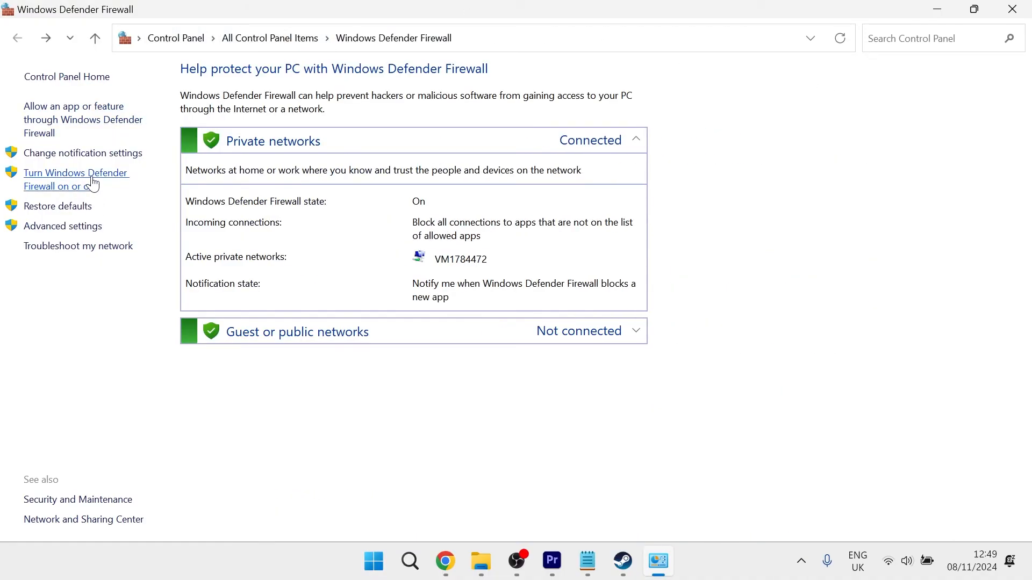
- Set Windows Defender Firewall to off for private and public networks and save
left_click(75, 179)
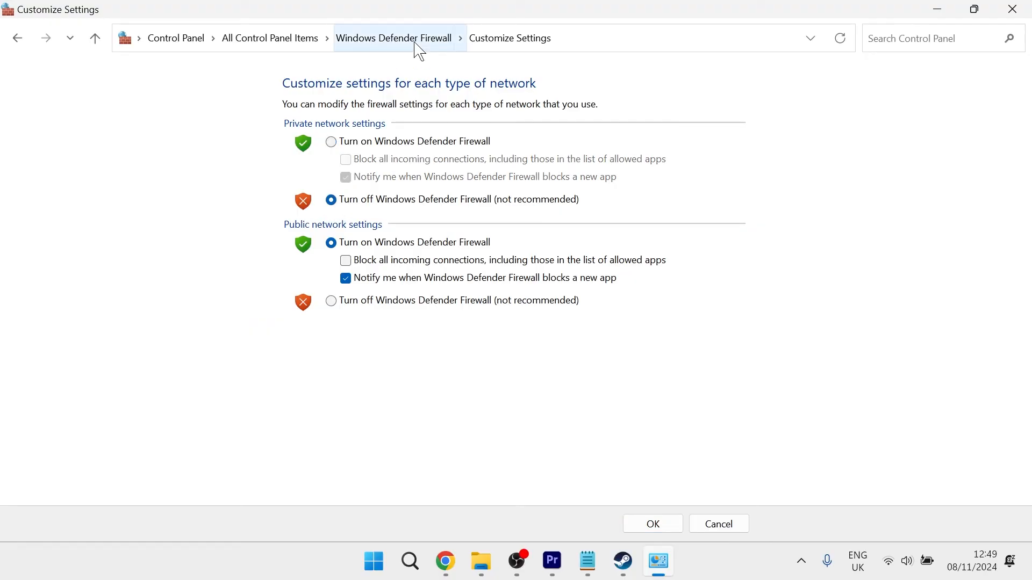
left_click(331, 301)
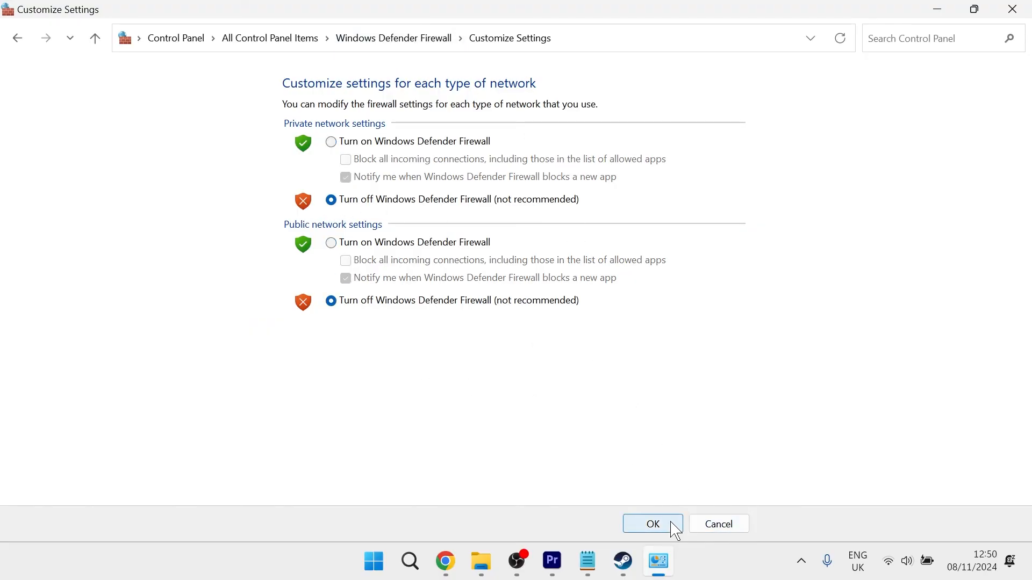
left_click(651, 524)
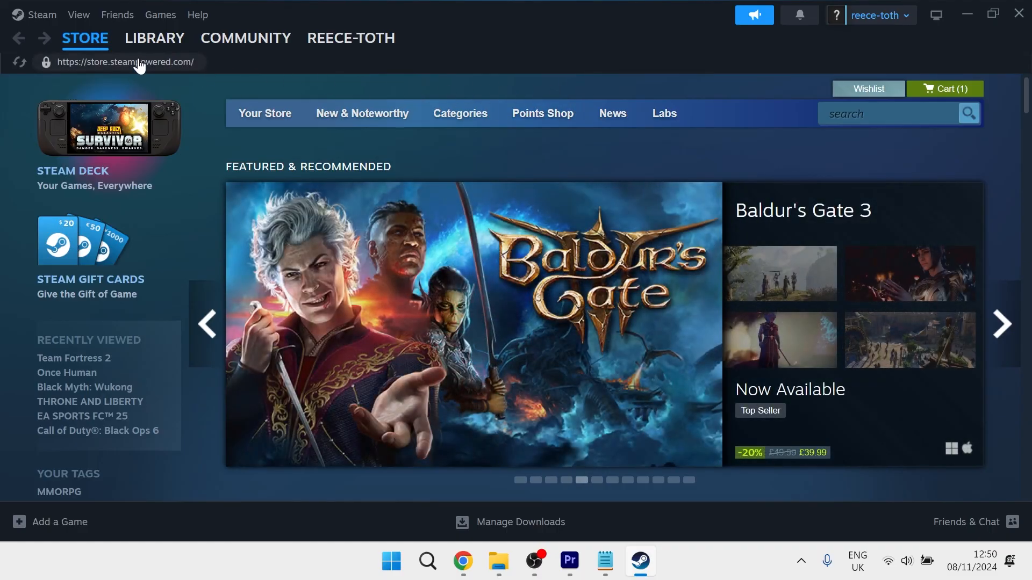
- Show the installed games list in Steam's LIBRARY tab
left_click(154, 37)
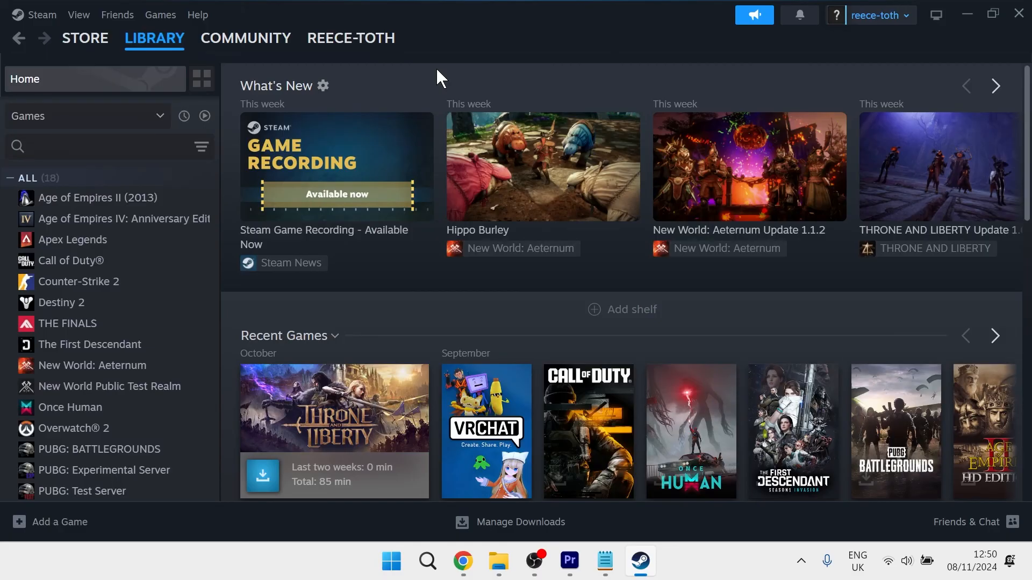
mouse_move(462, 77)
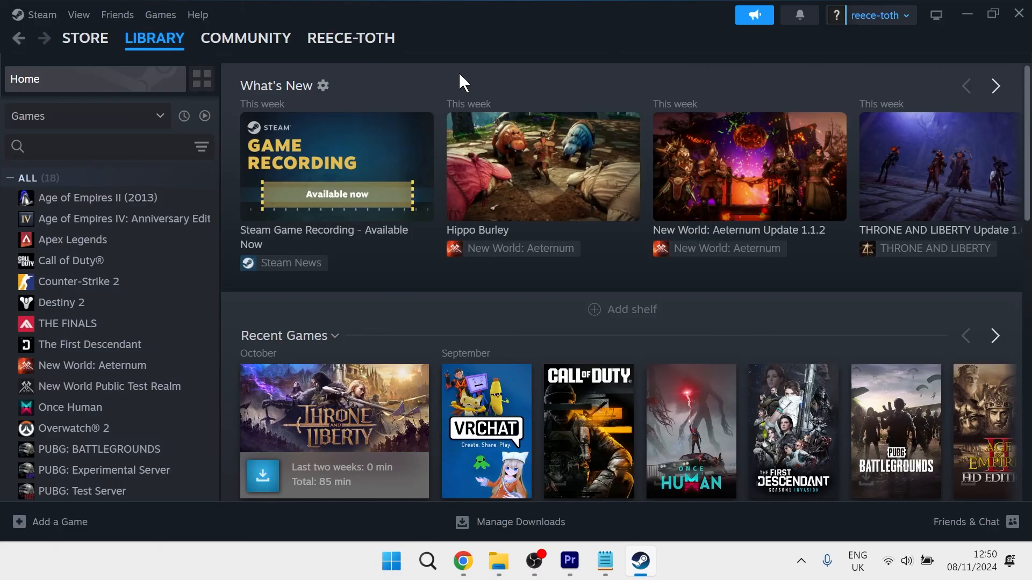